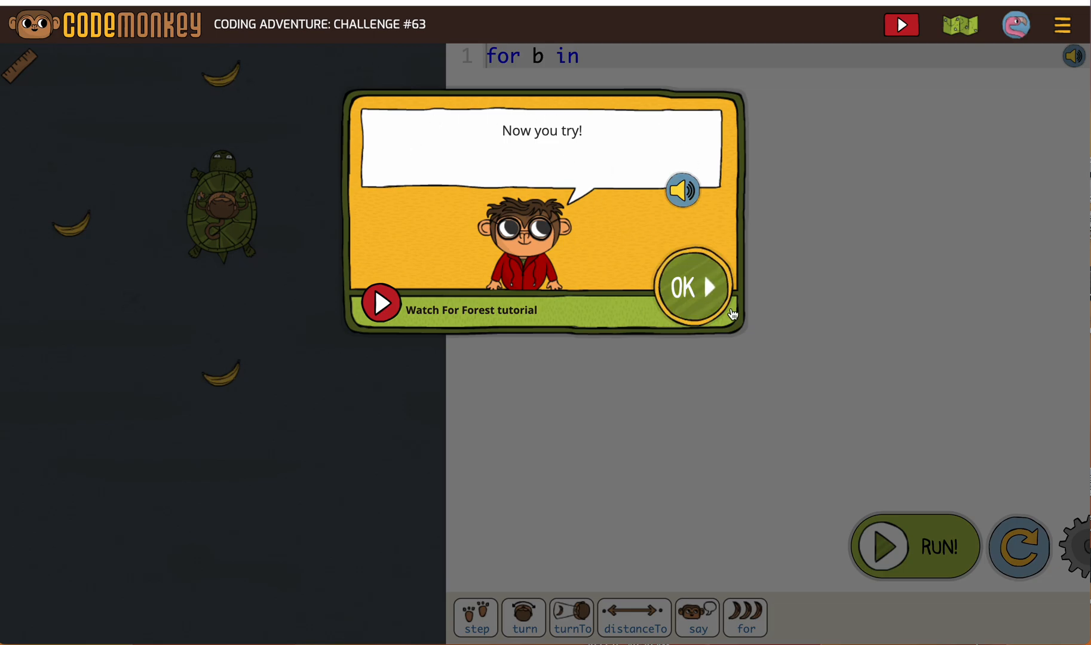
Step: Dismiss the intro and make line 1 read "for b in bananas"
left_click(690, 287)
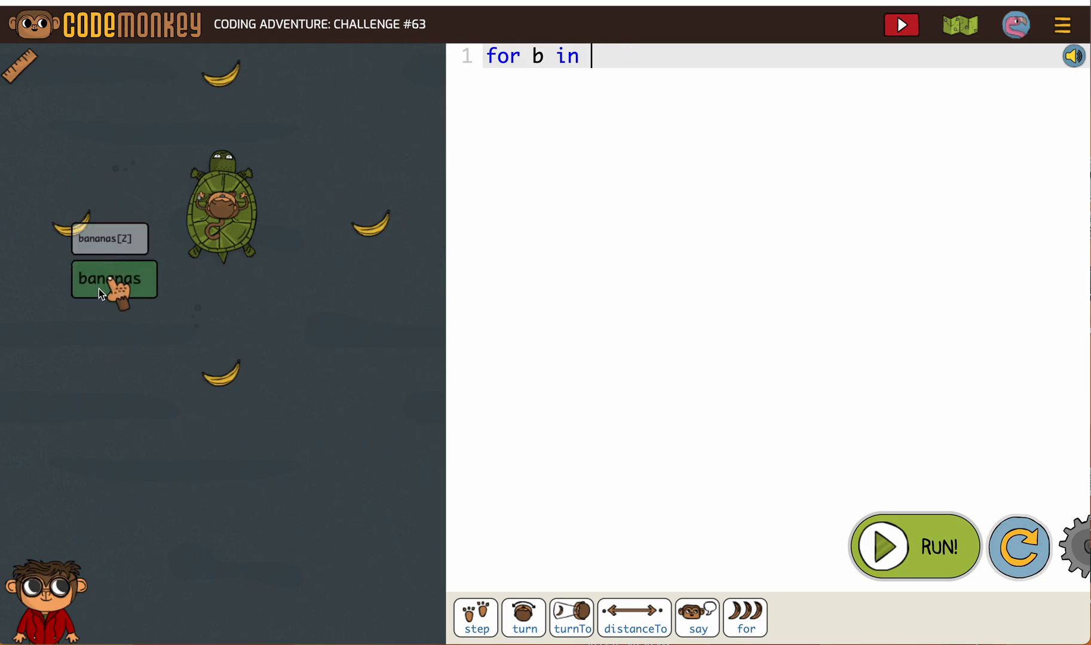
left_click(114, 279)
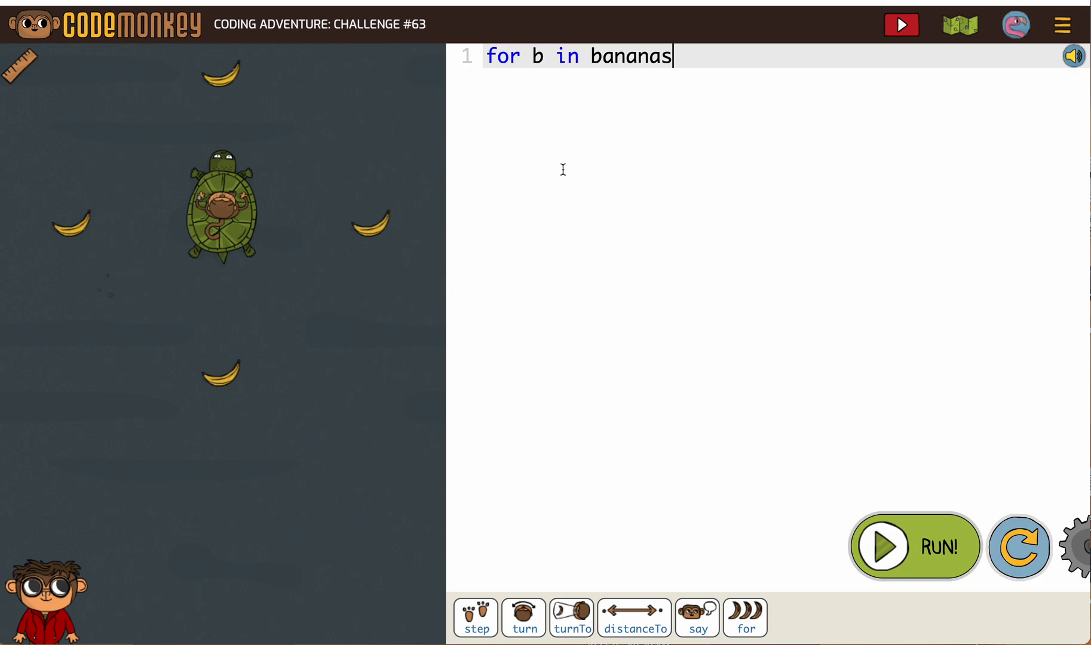
mouse_move(603, 178)
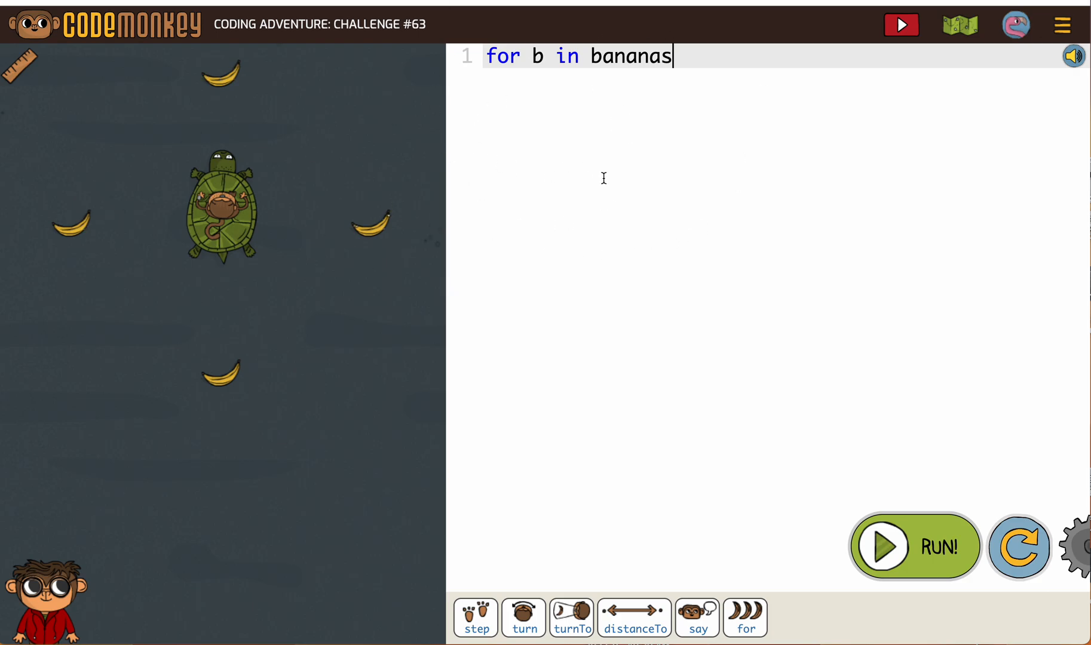
Step: View challenge 62's earlier solution with turnTo b and step distanceTo b, then reopen the map
left_click(959, 24)
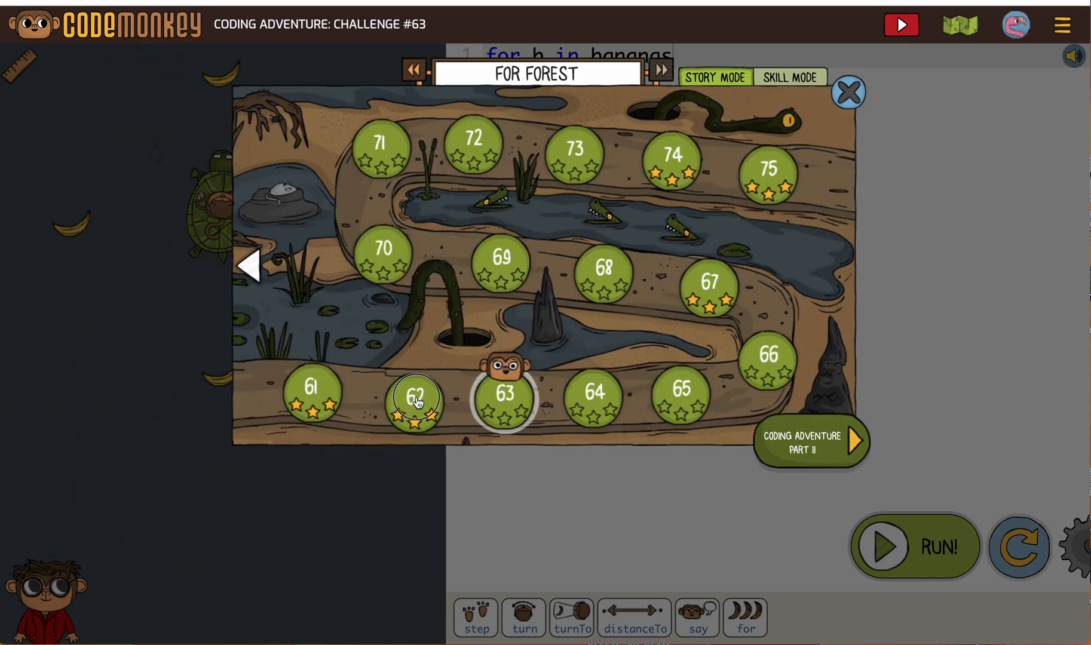
left_click(416, 395)
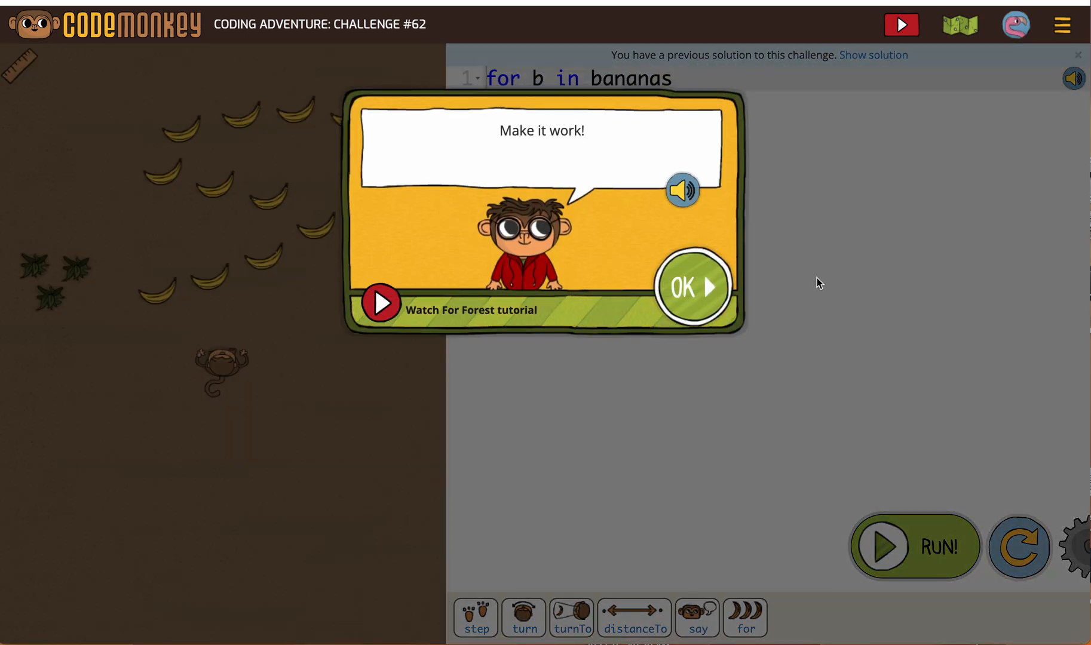
left_click(692, 286)
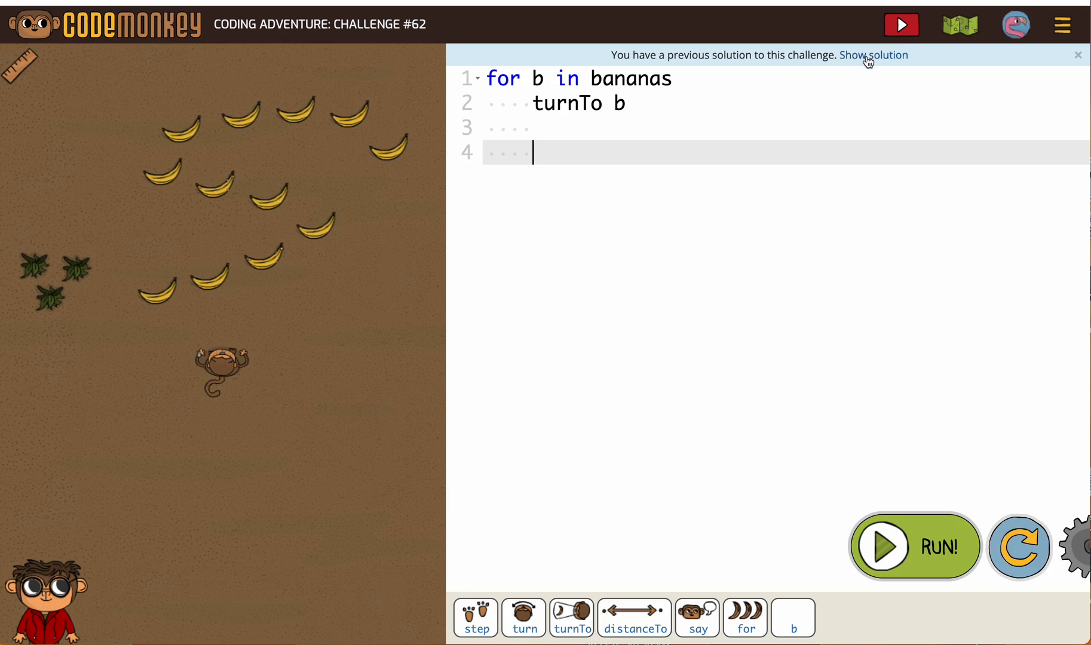
left_click(872, 55)
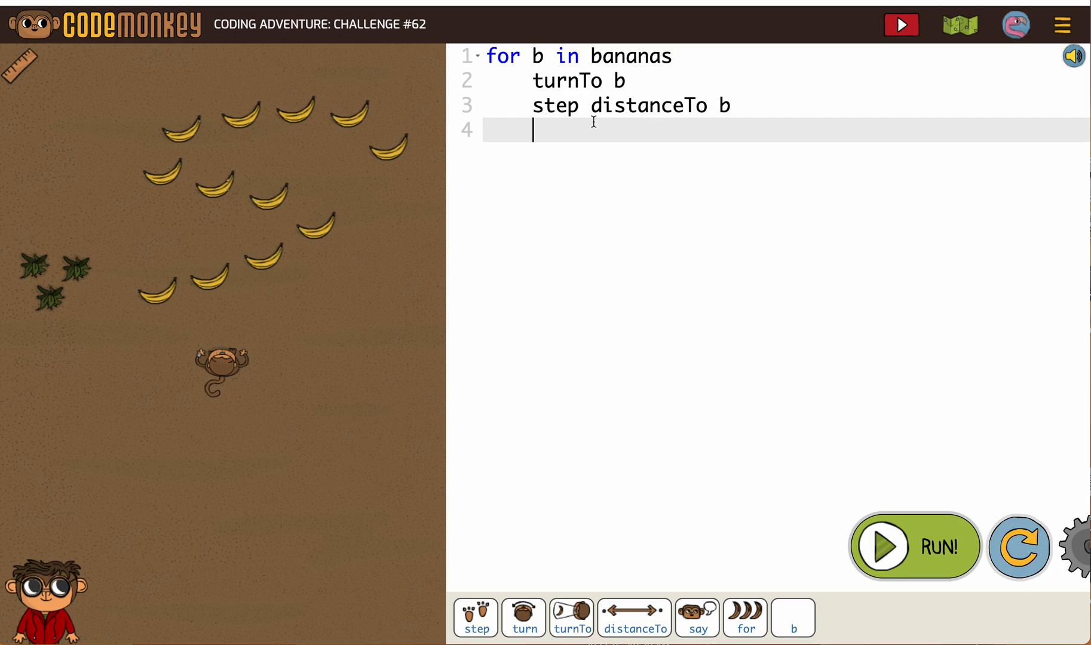
left_click(960, 25)
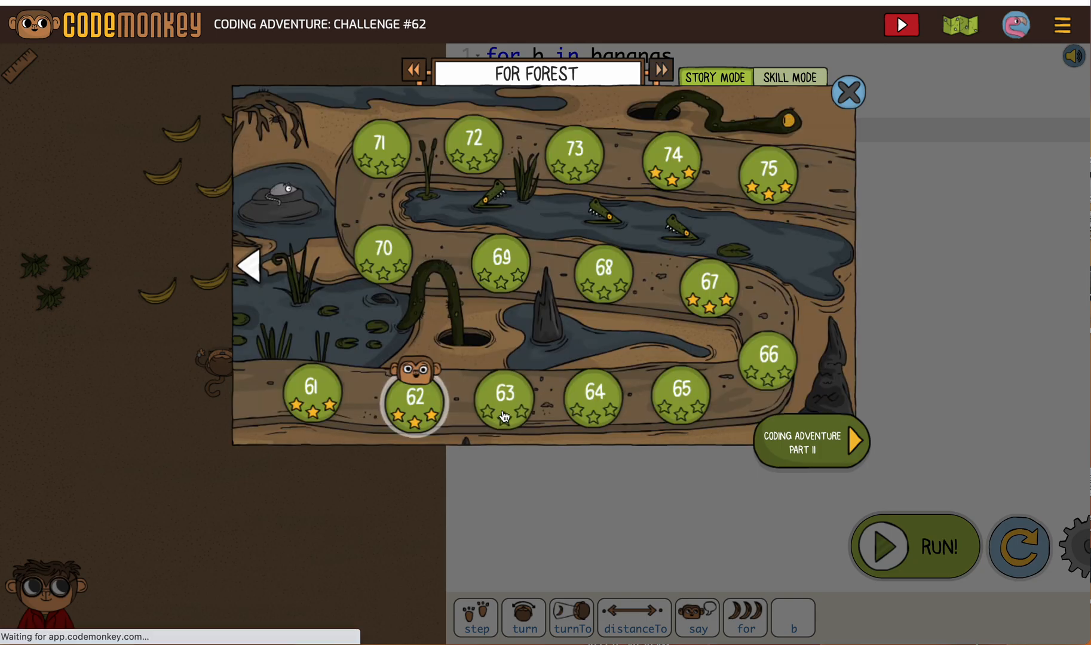
Step: Return to challenge 63 and complete line 1 as "for b in bananas"
left_click(502, 396)
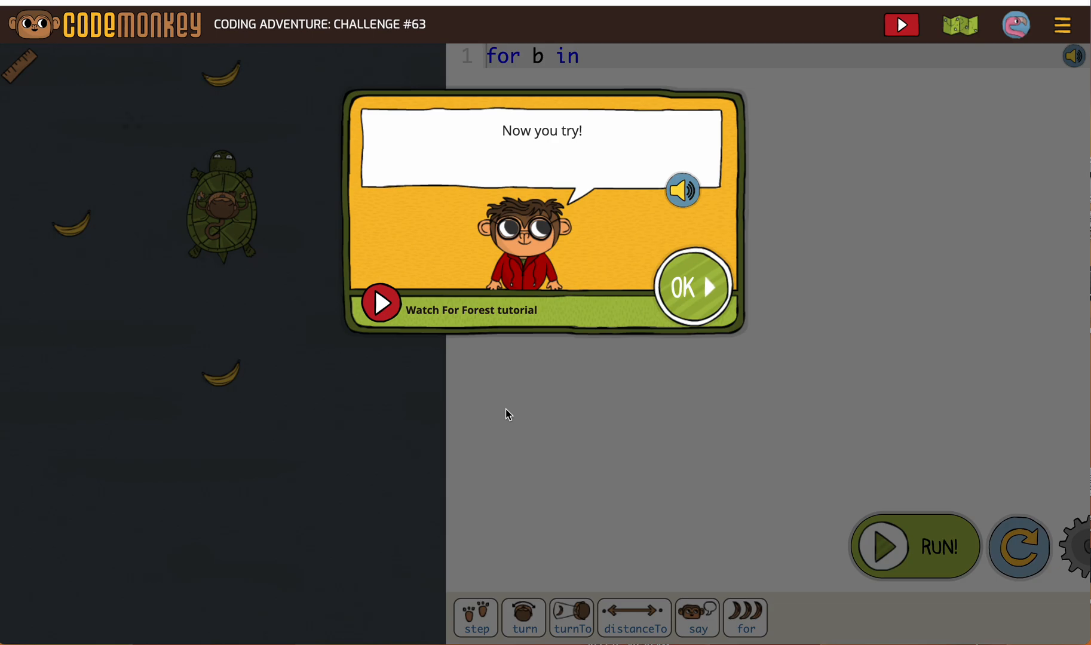
left_click(691, 286)
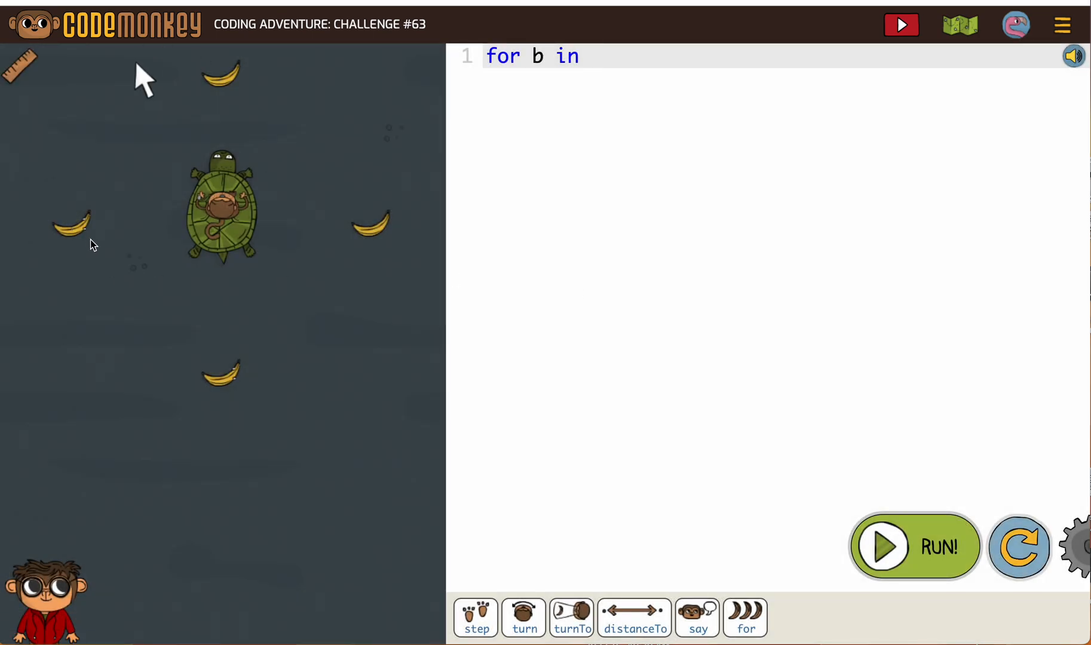
type("banana")
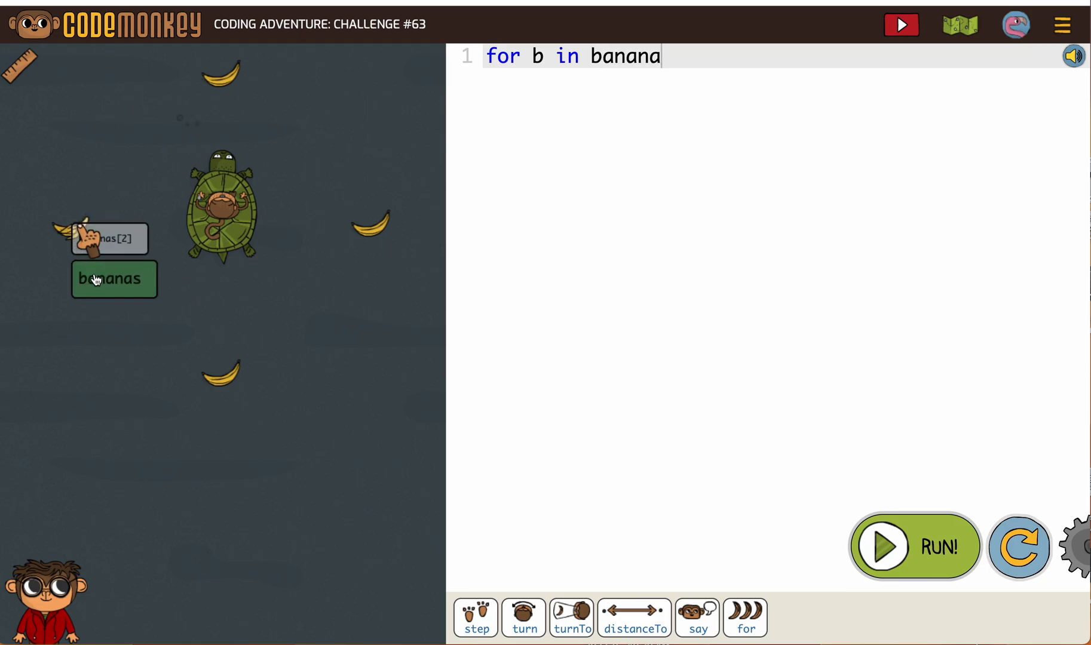
type("s")
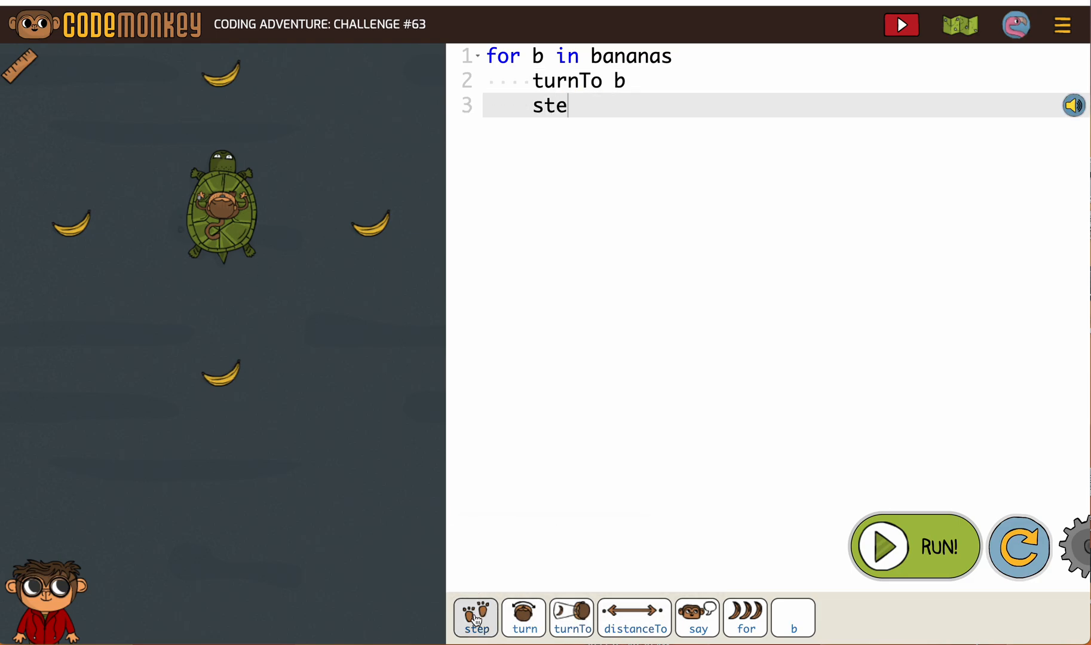
Step: Fill the loop body with turnTo b and step distanceTo b
left_click(632, 618)
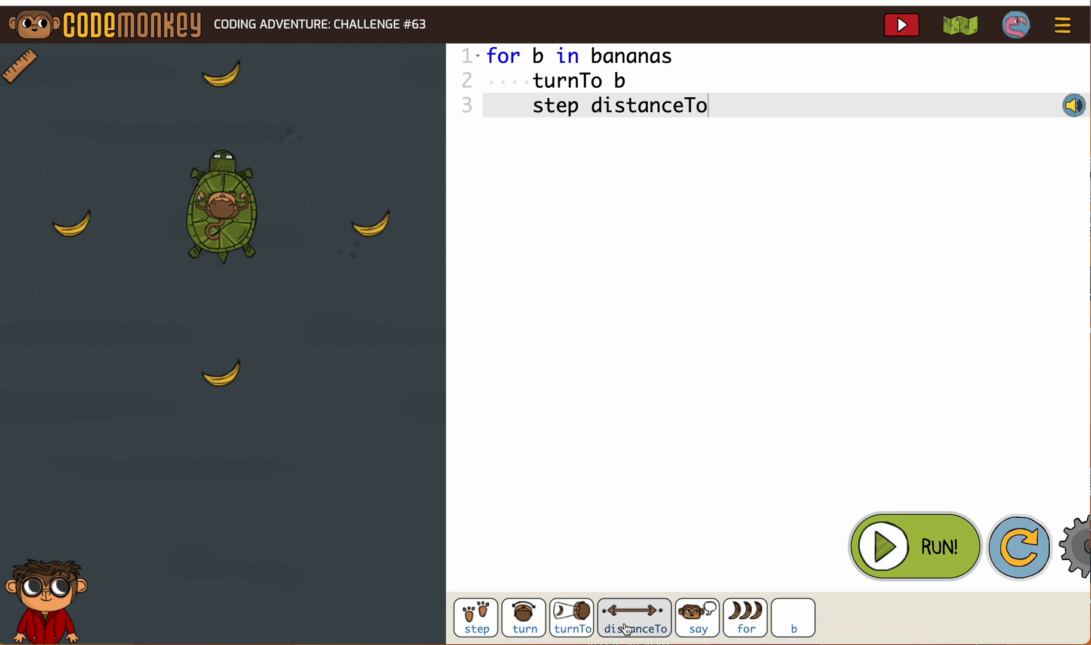
left_click(794, 618)
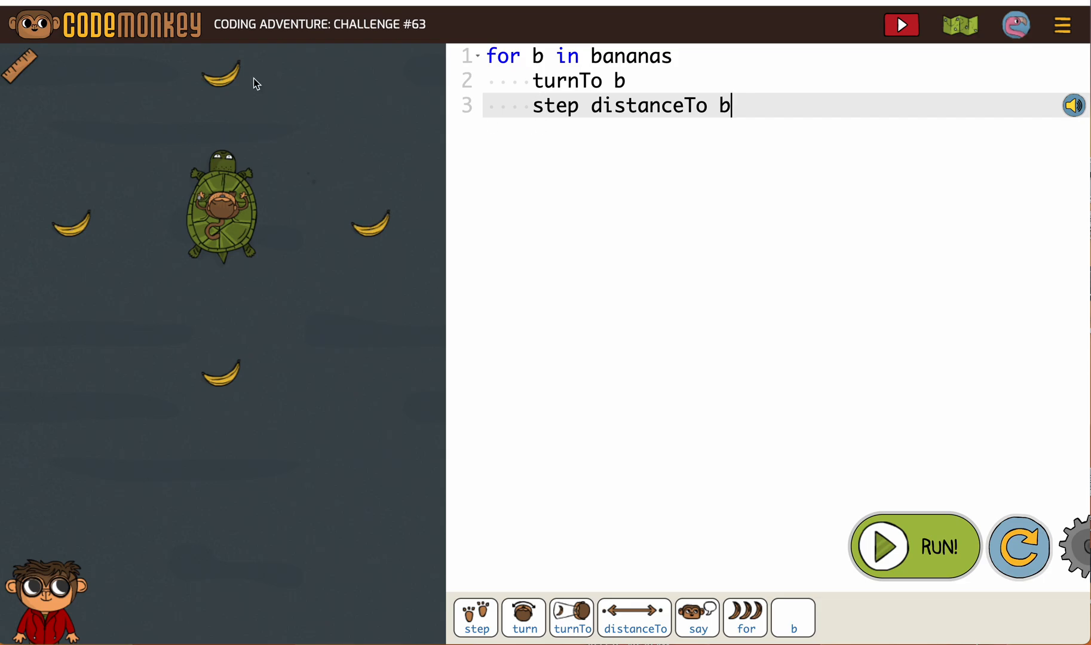
mouse_move(332, 128)
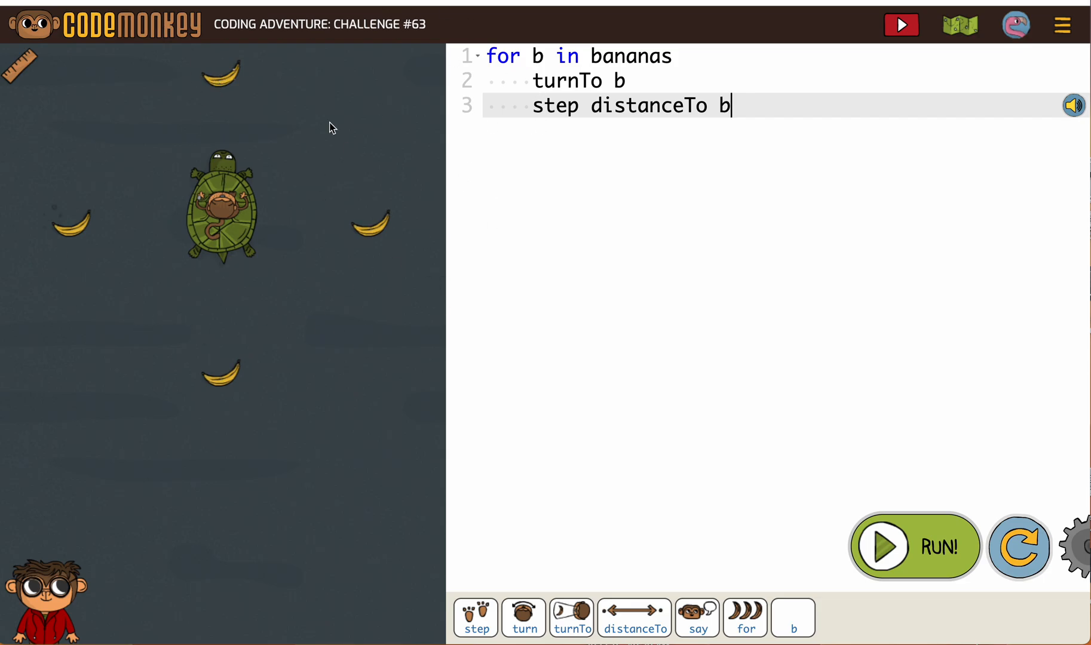
mouse_move(349, 236)
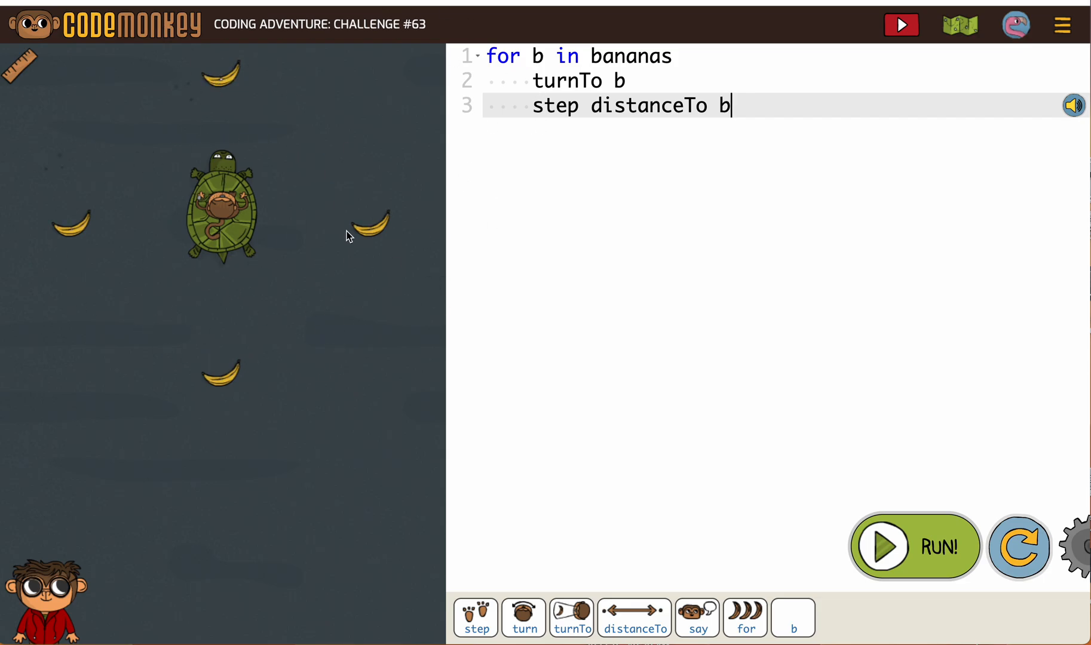
mouse_move(389, 297)
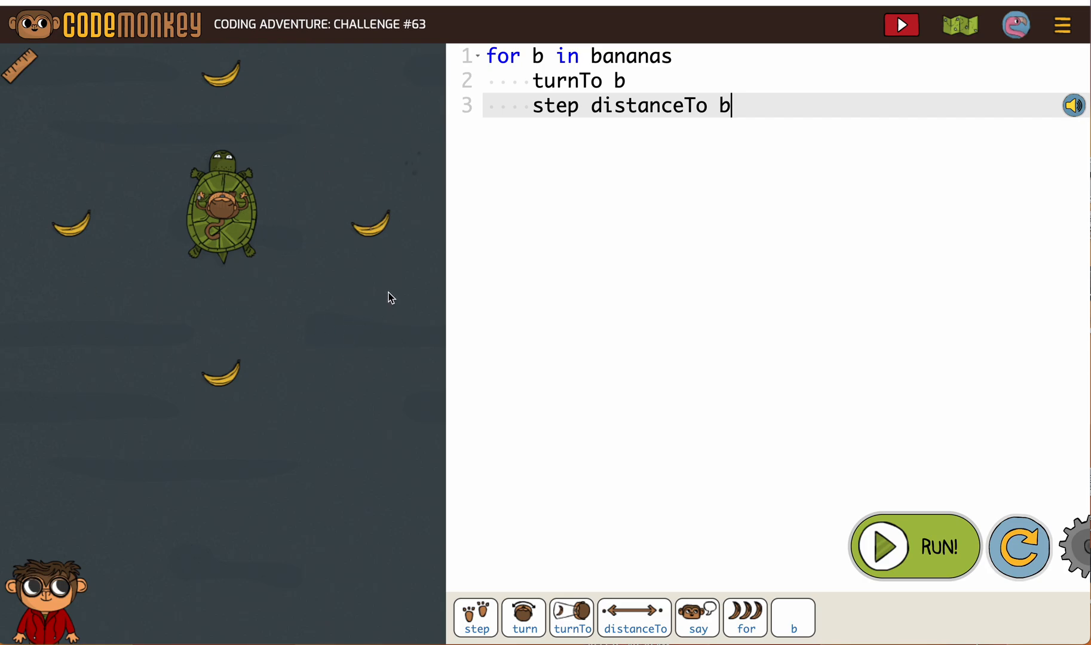
Step: Run the loop, get the "Use the turtle!" hint, and change line 2 to turtle.turnTo b
left_click(914, 546)
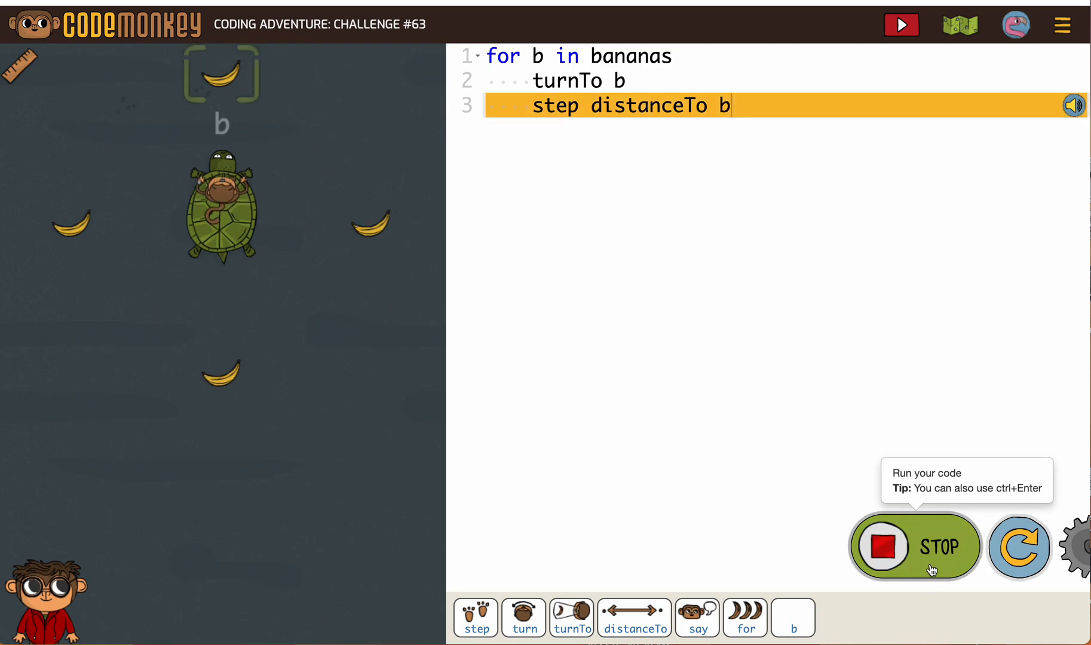
left_click(914, 546)
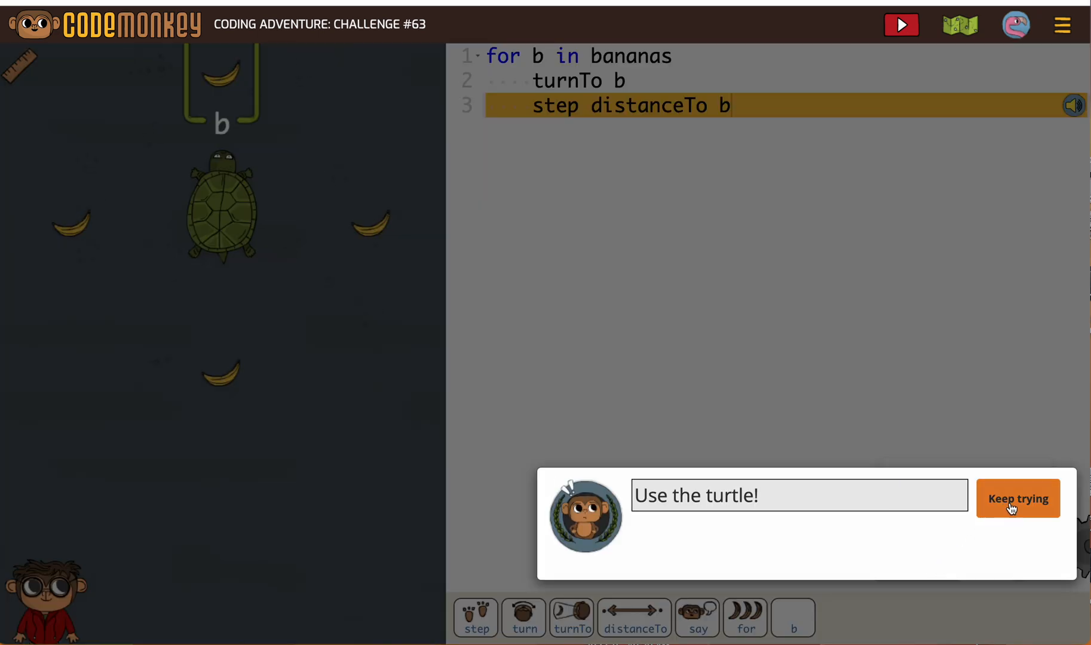
left_click(1017, 498)
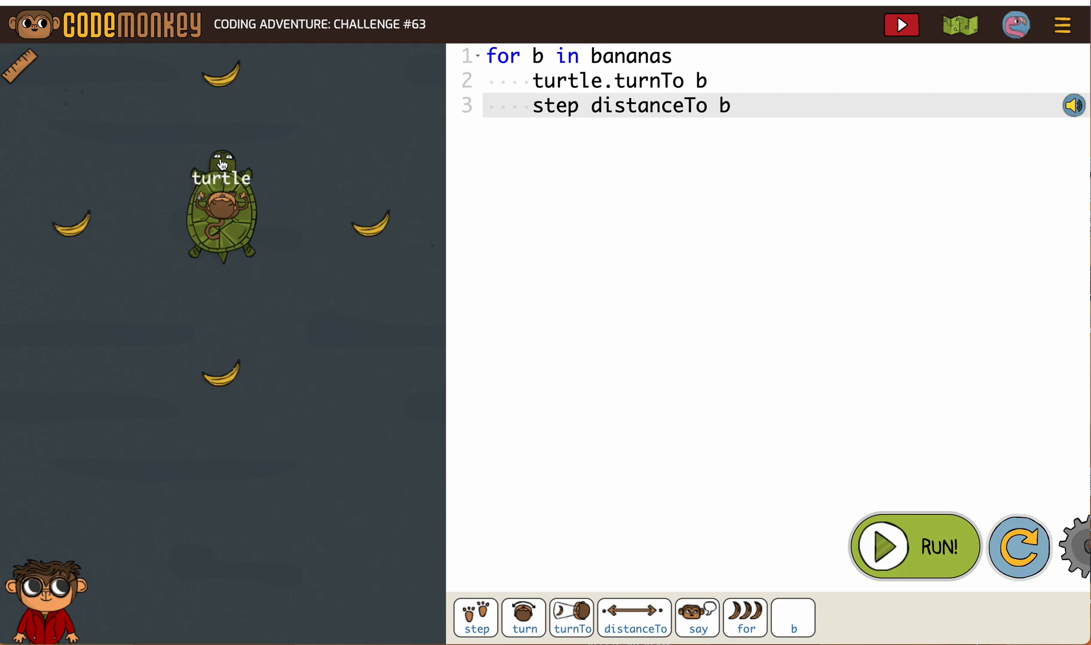
Step: Change line 3 to turtle.step distanceTo b and run so the turtle collects every banana
type("turtle.")
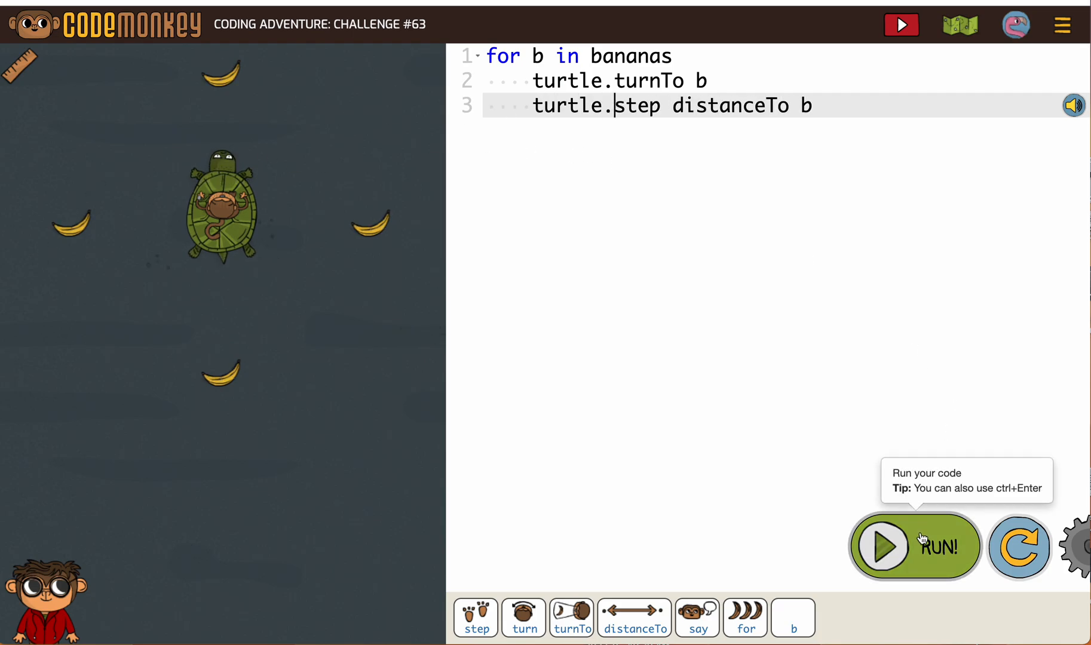
left_click(914, 546)
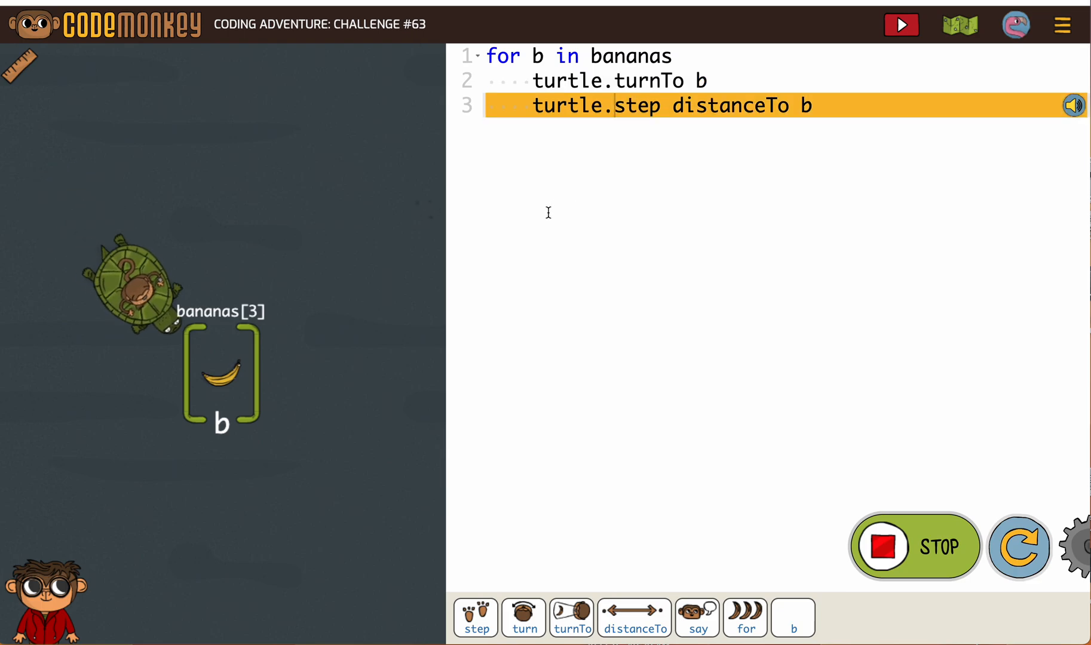
left_click(900, 24)
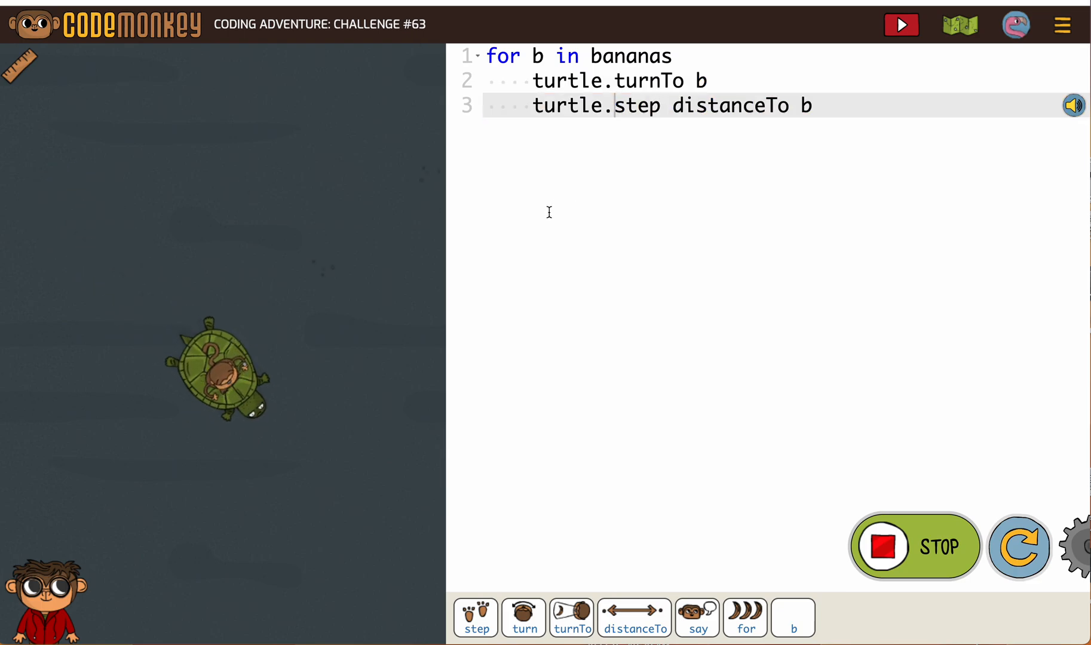